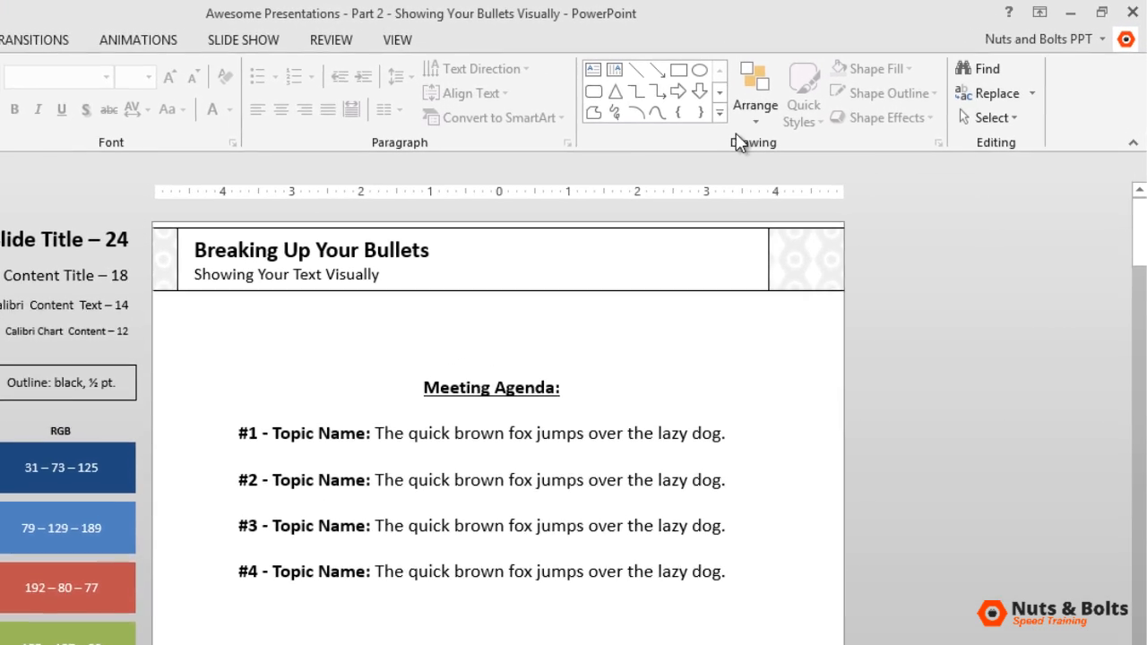
- Add Align Objects to the Quick Access Toolbar and bring up its More Commands settings
left_click(757, 94)
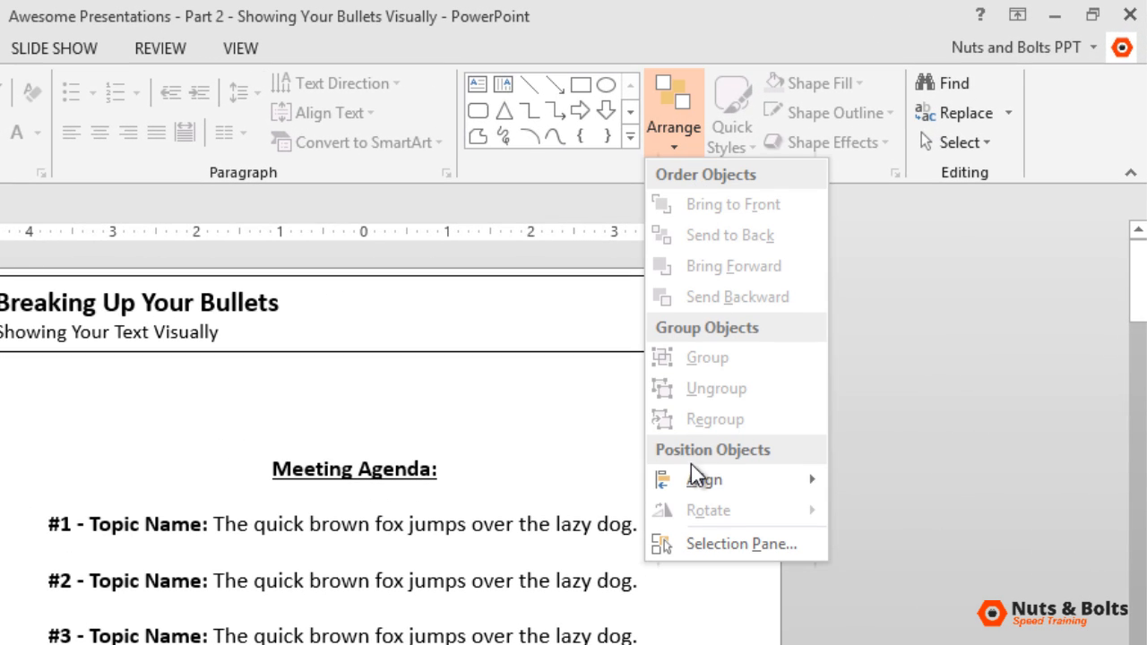
right_click(702, 480)
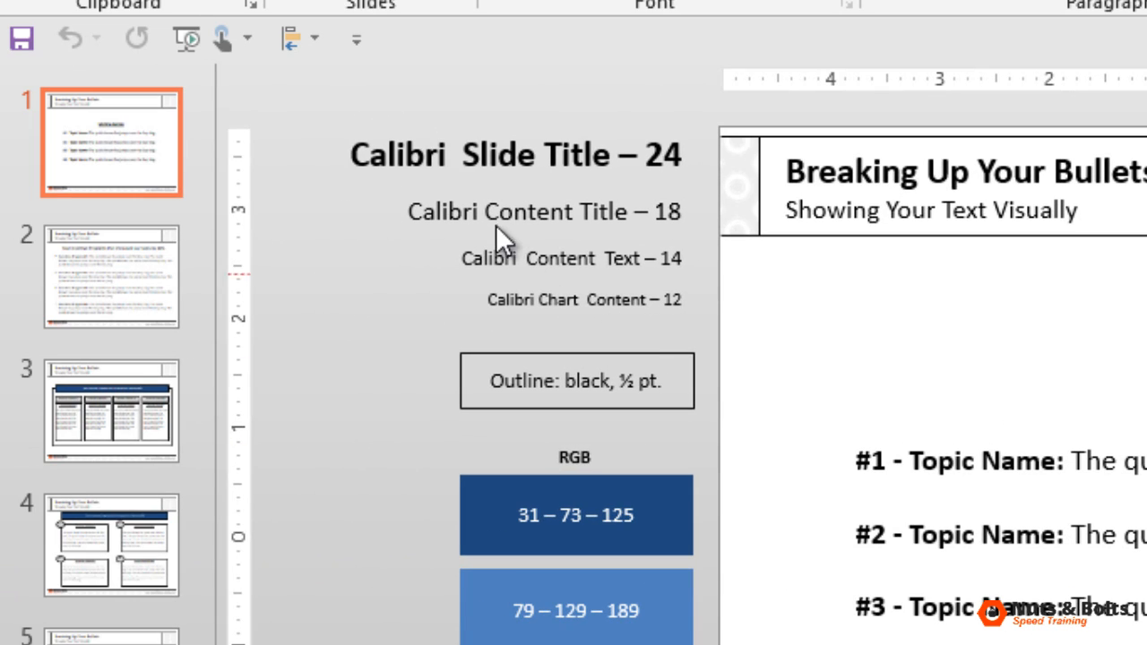
left_click(355, 40)
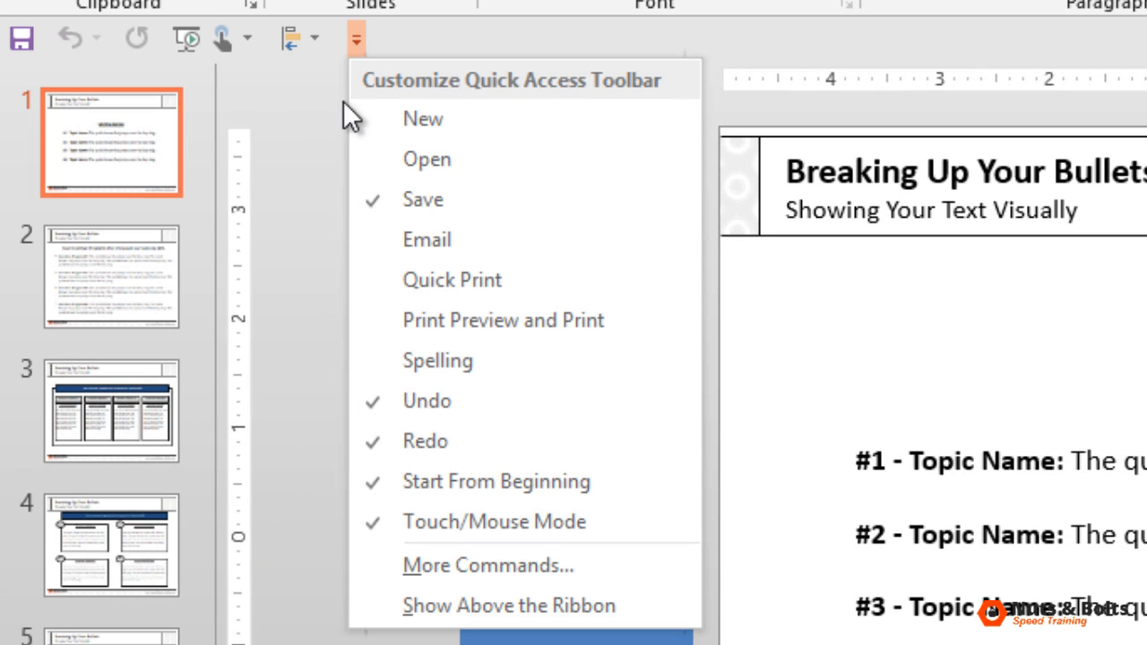
left_click(488, 565)
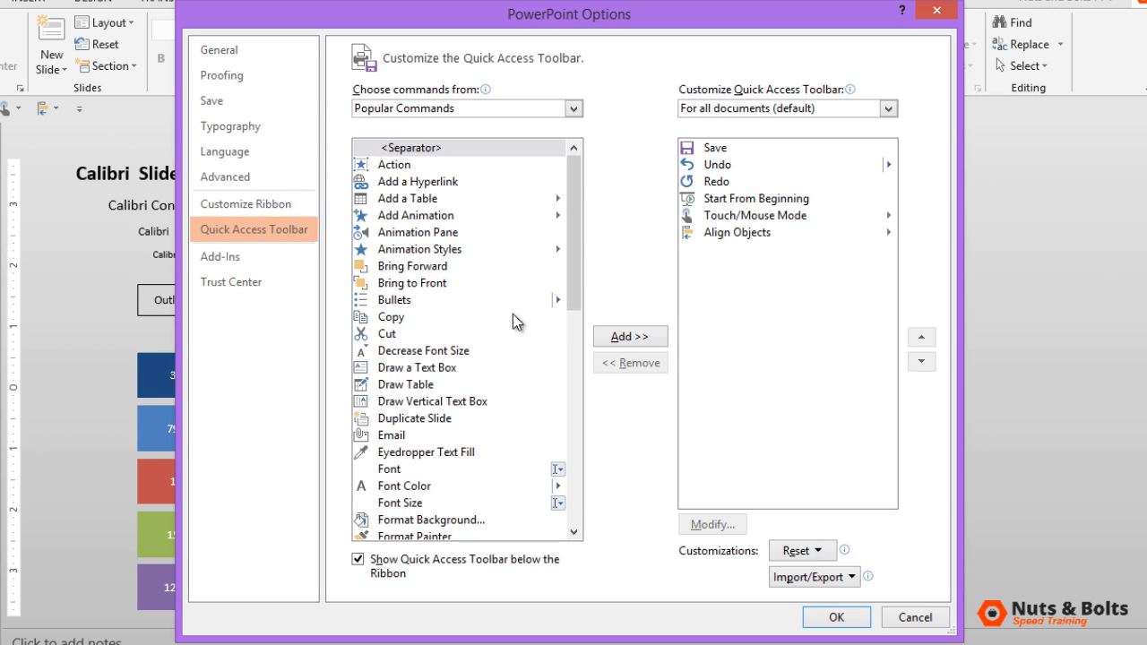
- Remove Save and the other default commands from the toolbar and apply
left_click(715, 147)
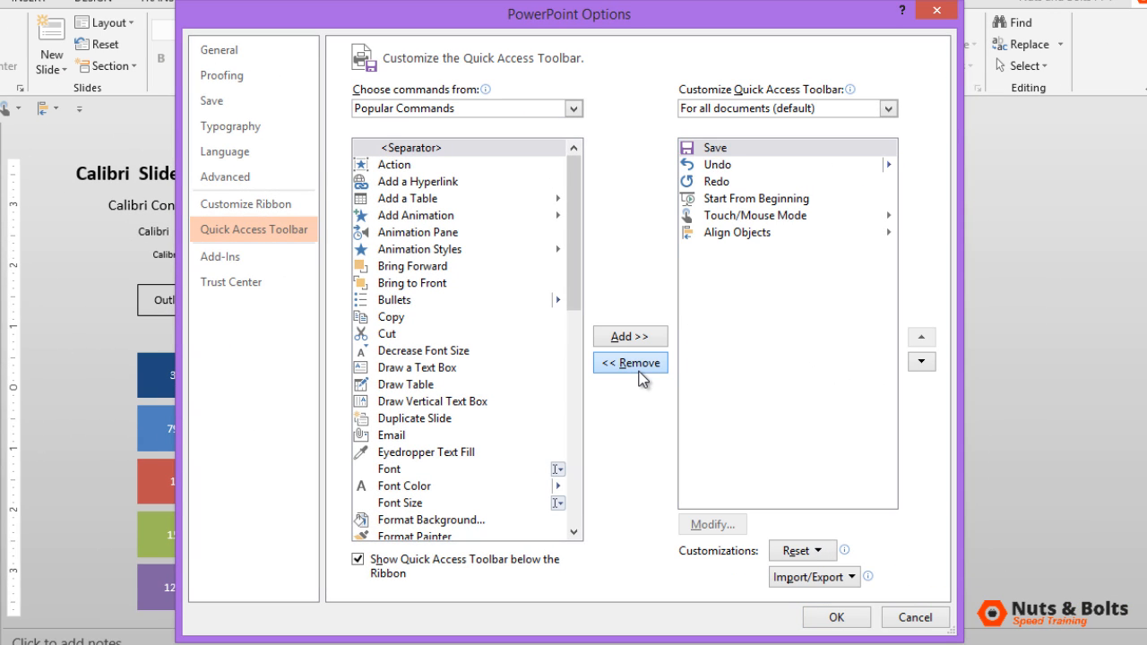
left_click(631, 362)
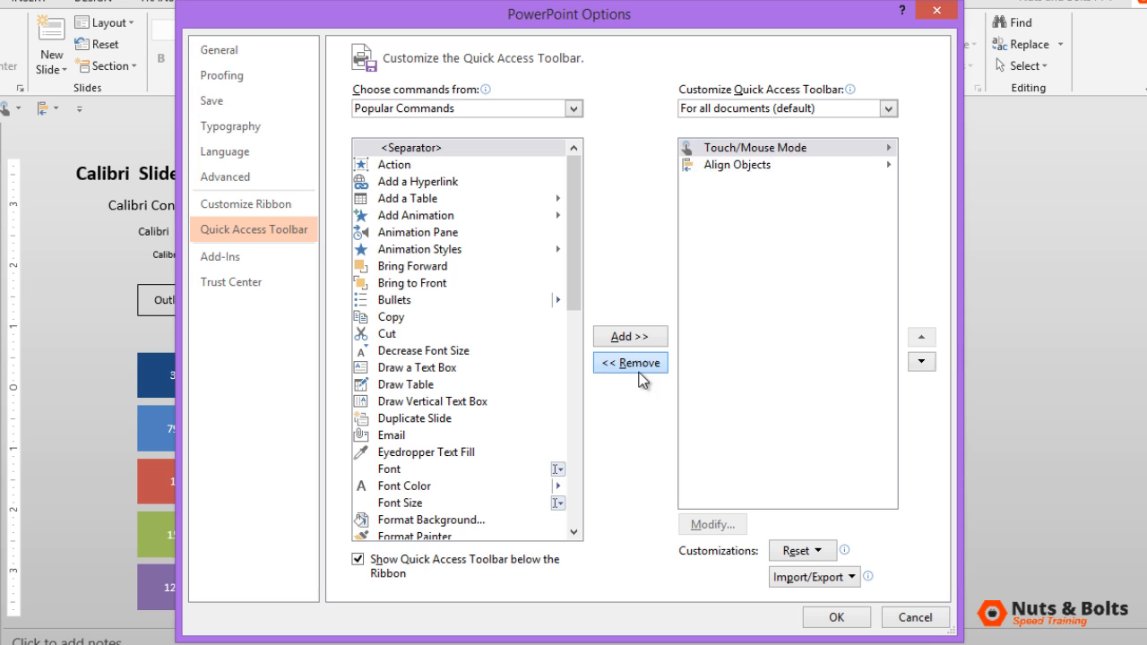
left_click(631, 362)
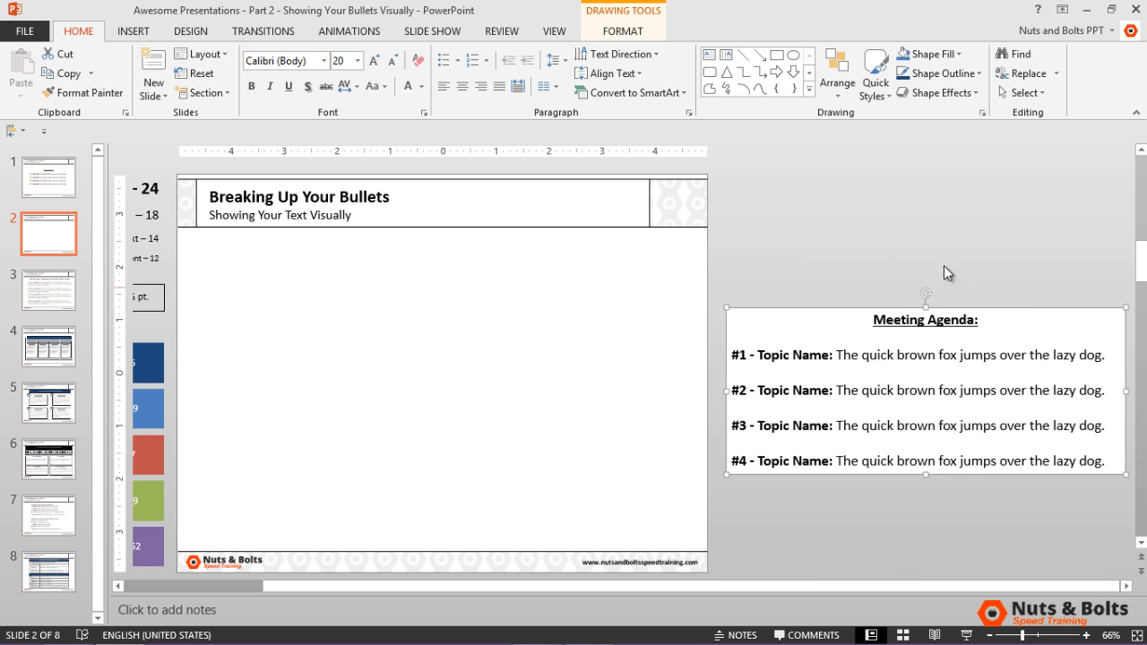
- Draw a wide rectangle below the title with font size 12 and a white fill
left_click(776, 54)
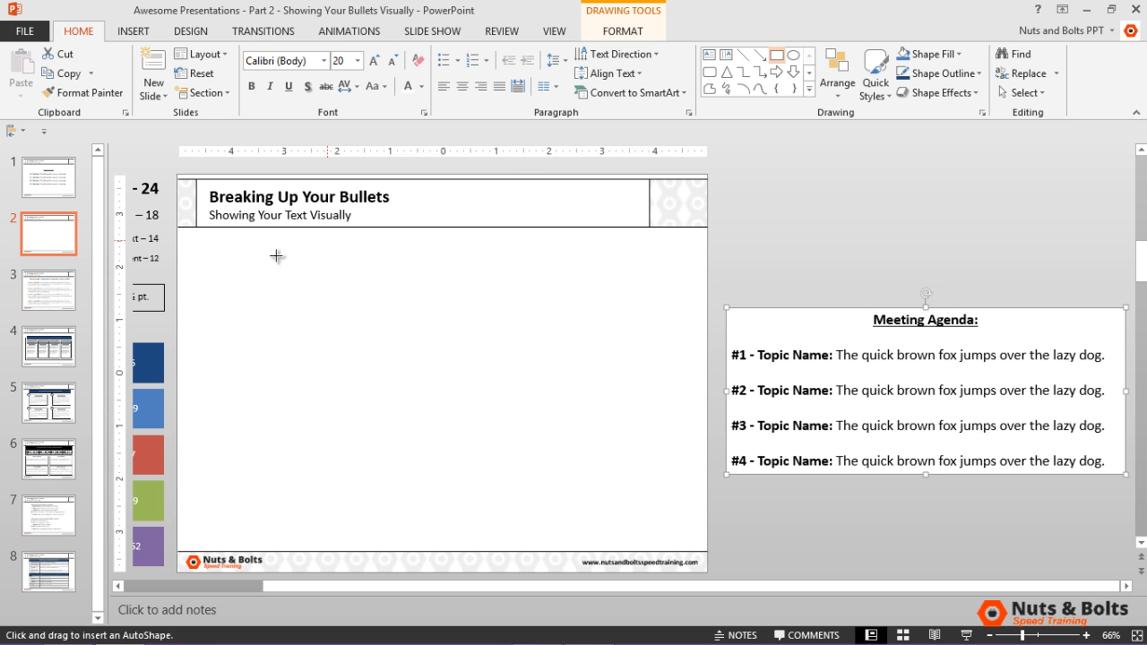
left_click_drag(219, 276, 664, 351)
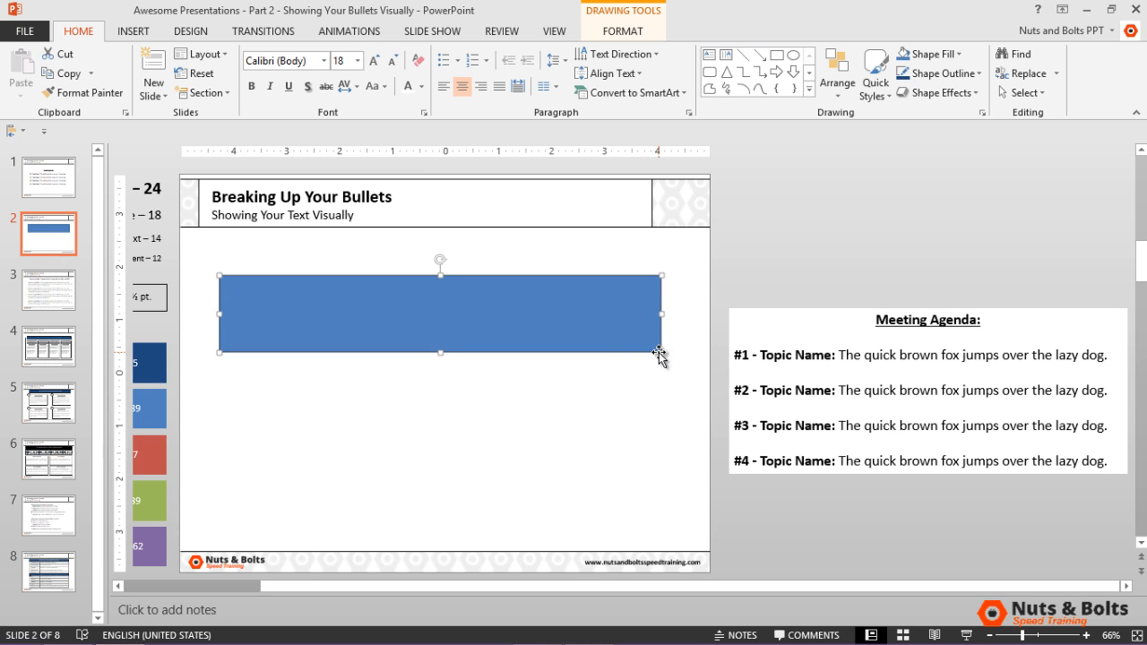
type("12")
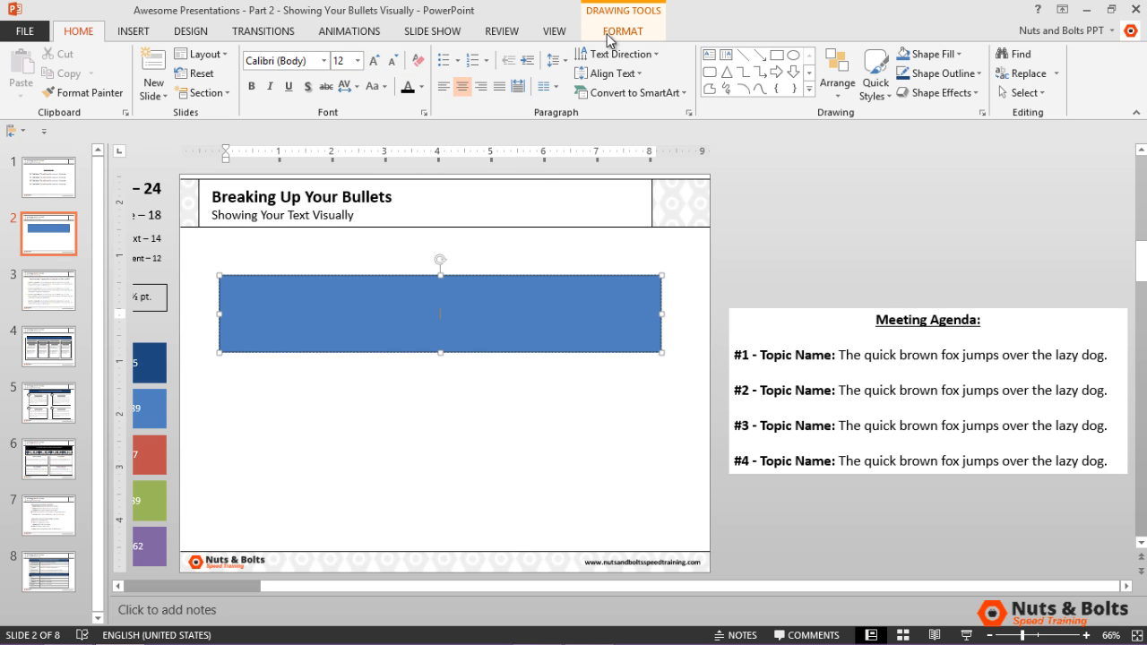
left_click(624, 31)
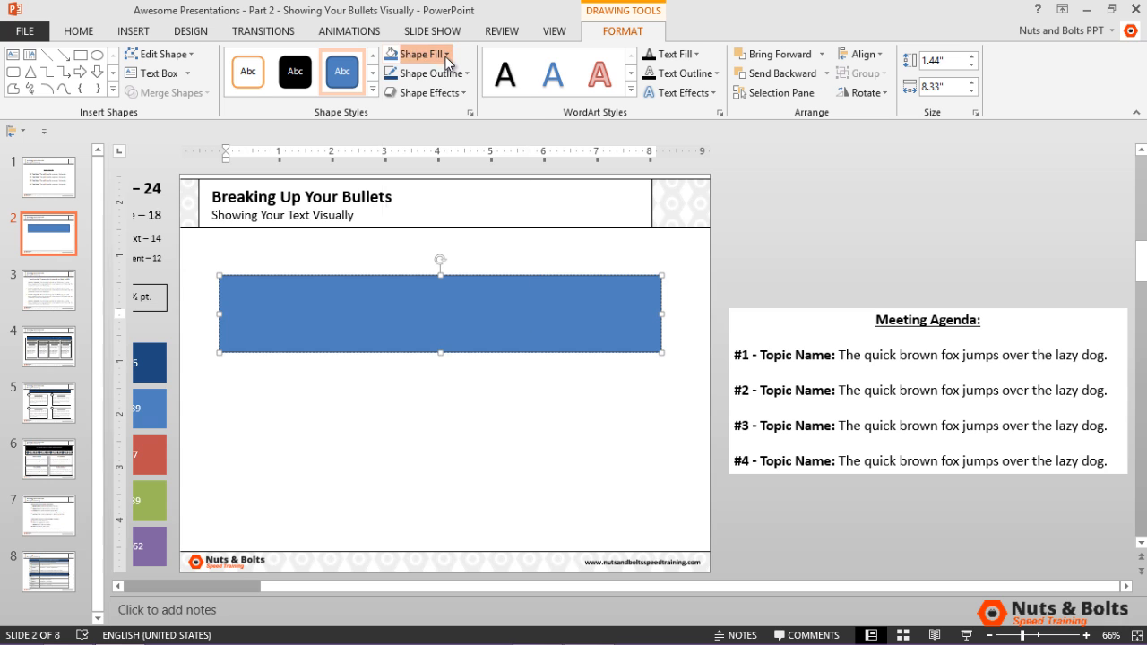
left_click(418, 54)
type("0.75")
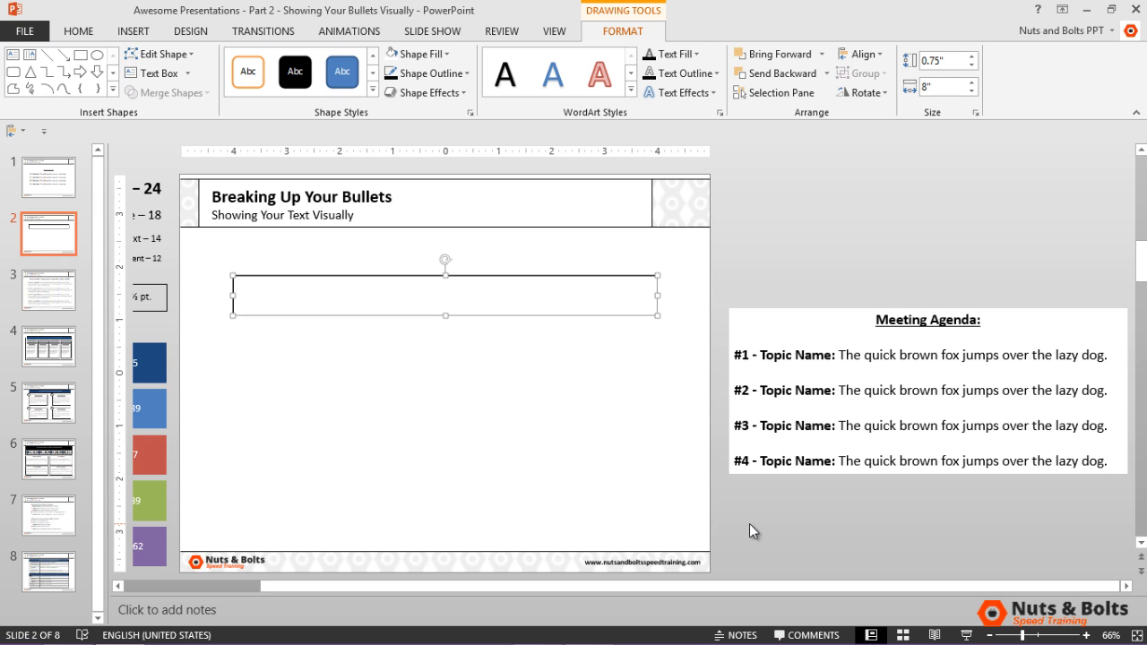
mouse_move(523, 329)
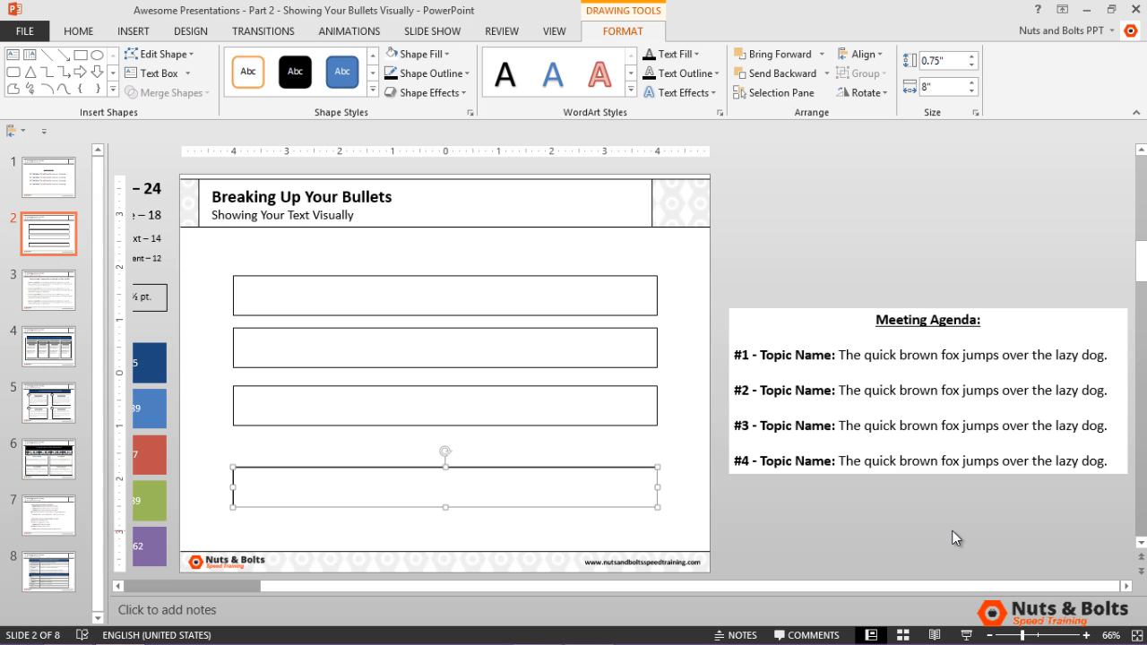
- Paste the fourth topic into the bottom box and label the top box 'Meeting Agenda:'
left_click(79, 31)
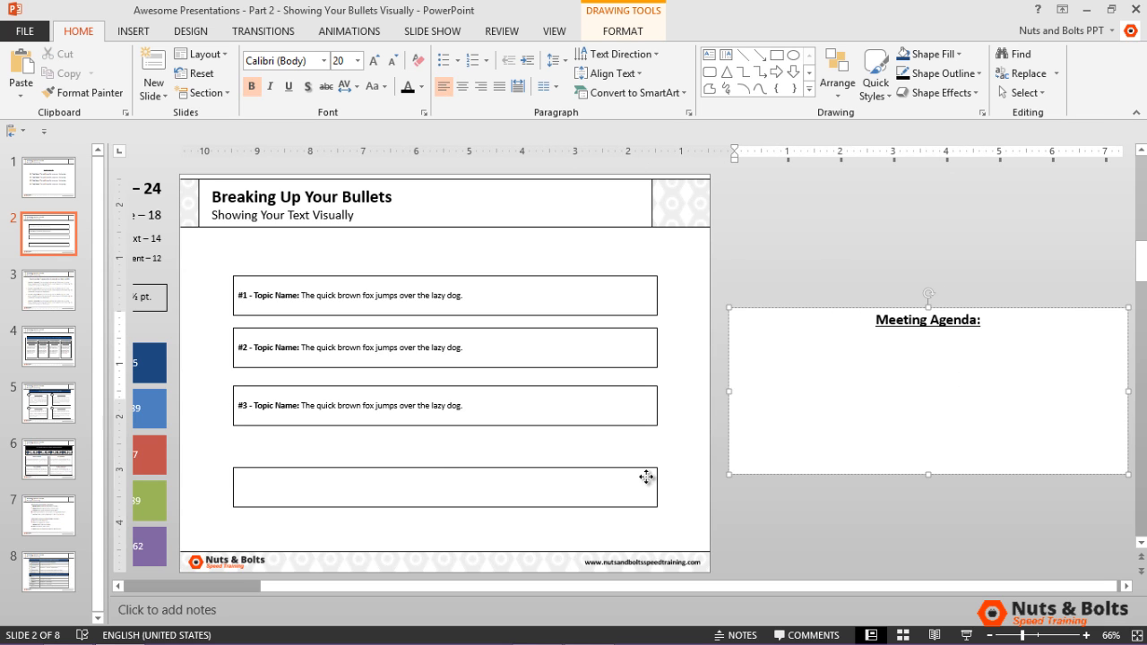
key("ctrl+v")
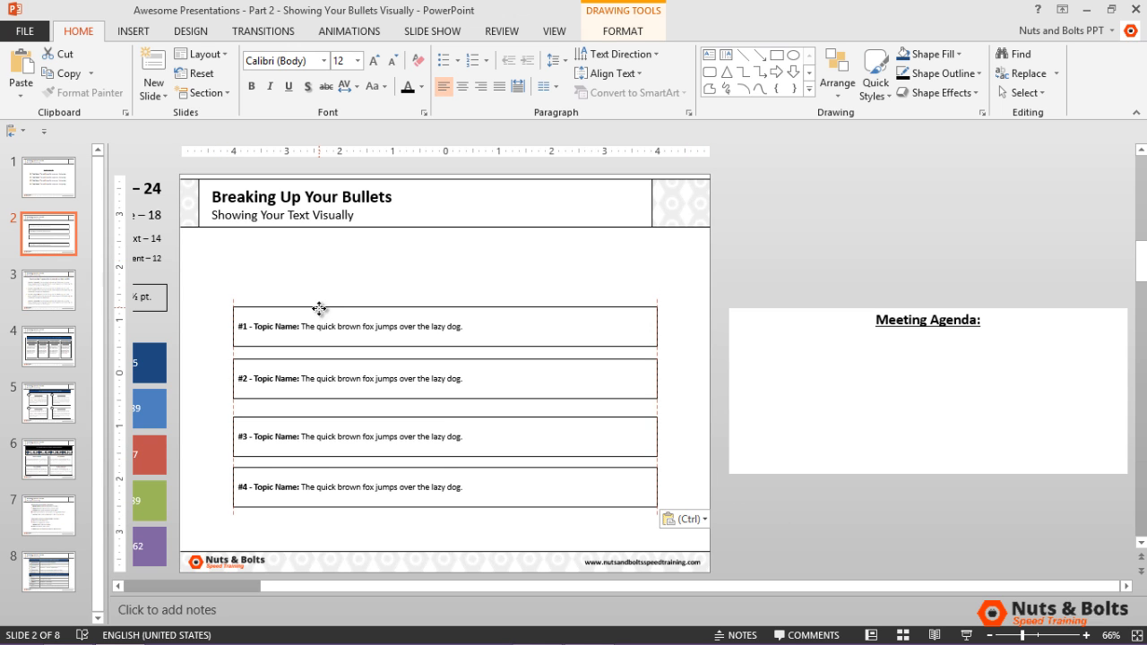
left_click(339, 308)
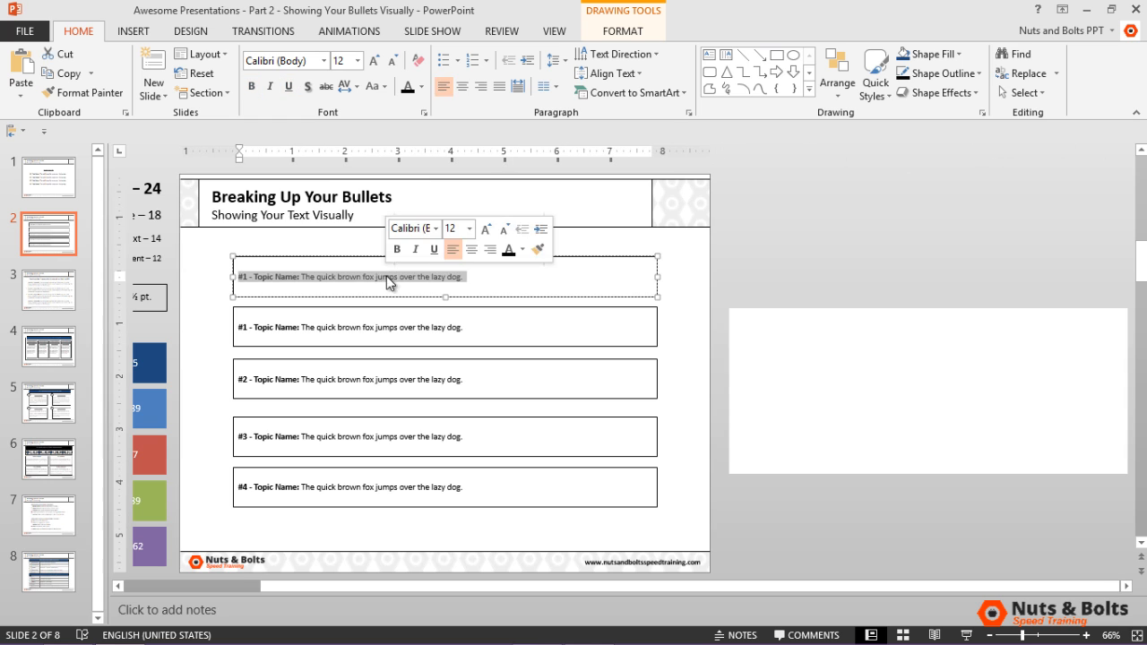
type("Meeting Agenda:")
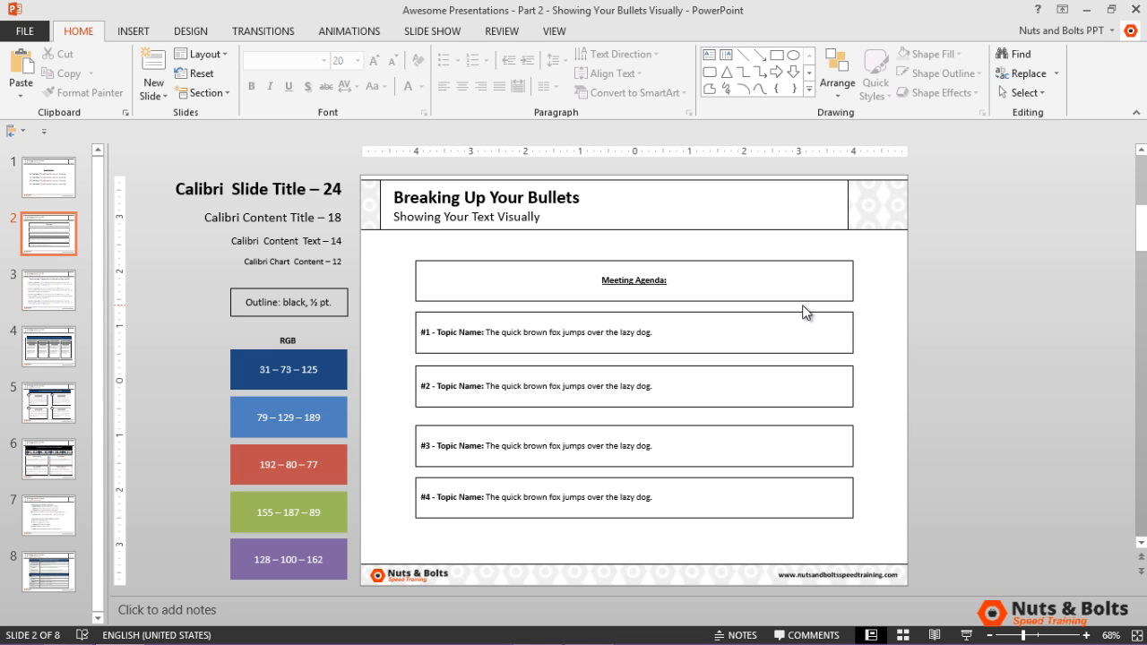
- Fill the Meeting Agenda title bar with dark blue
left_click(634, 279)
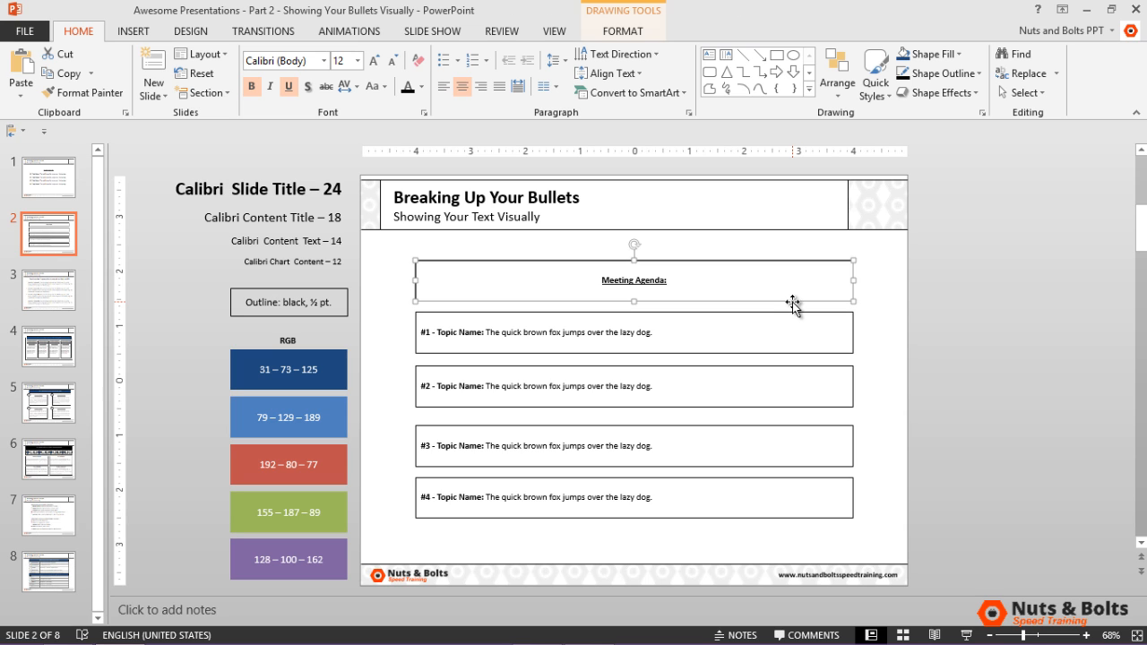
left_click(620, 31)
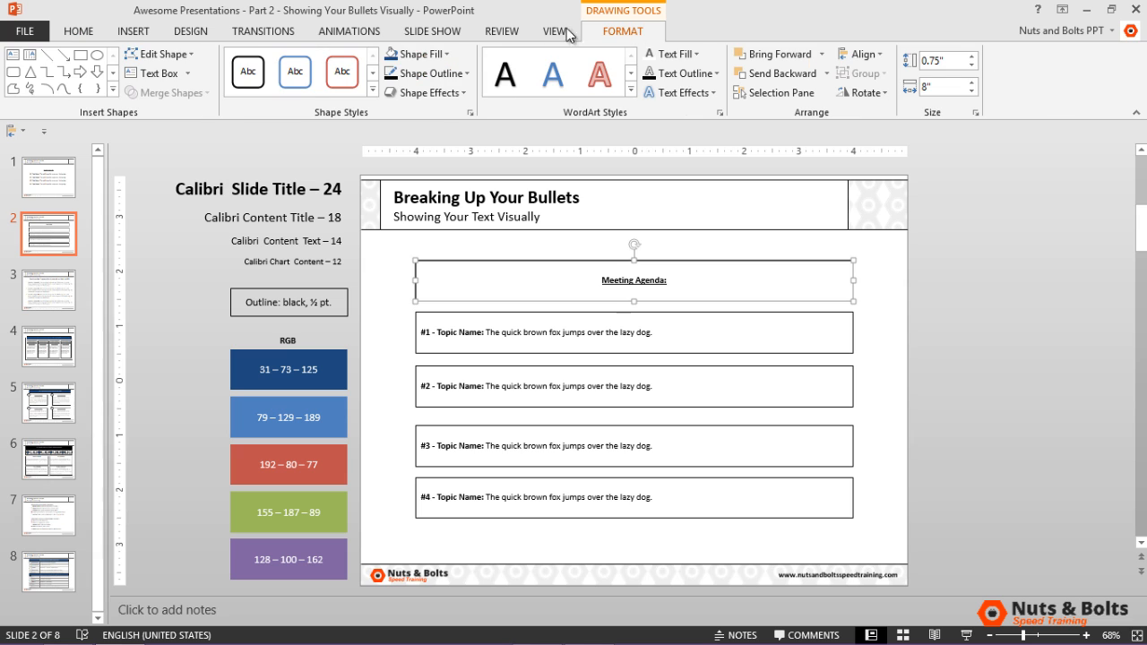
left_click(414, 54)
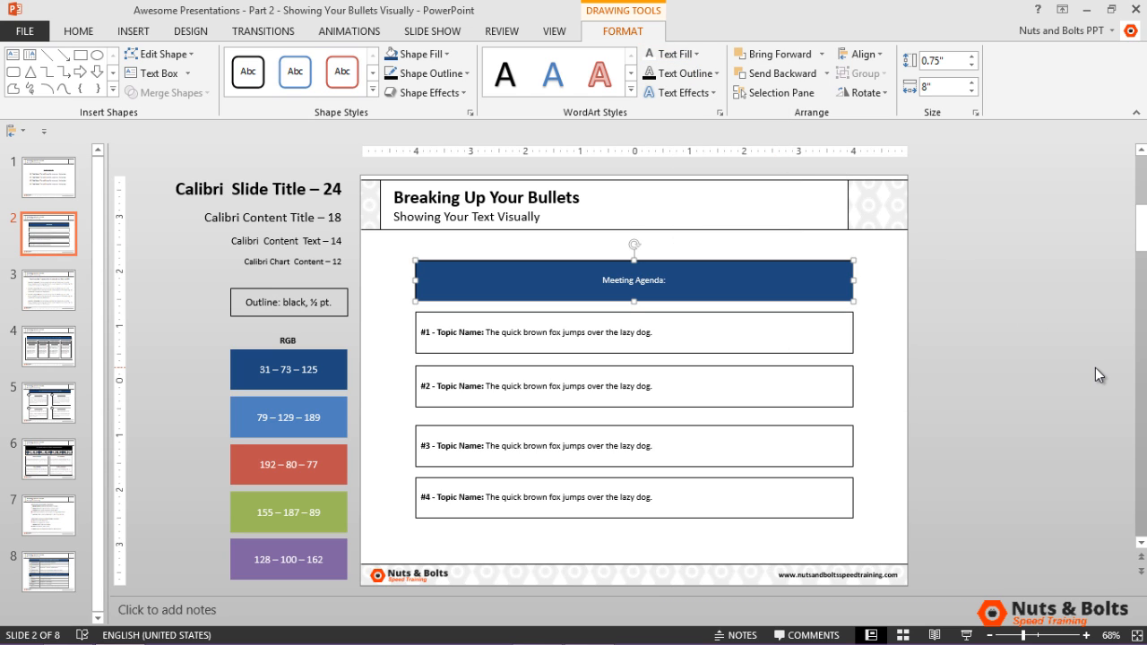
left_click(79, 30)
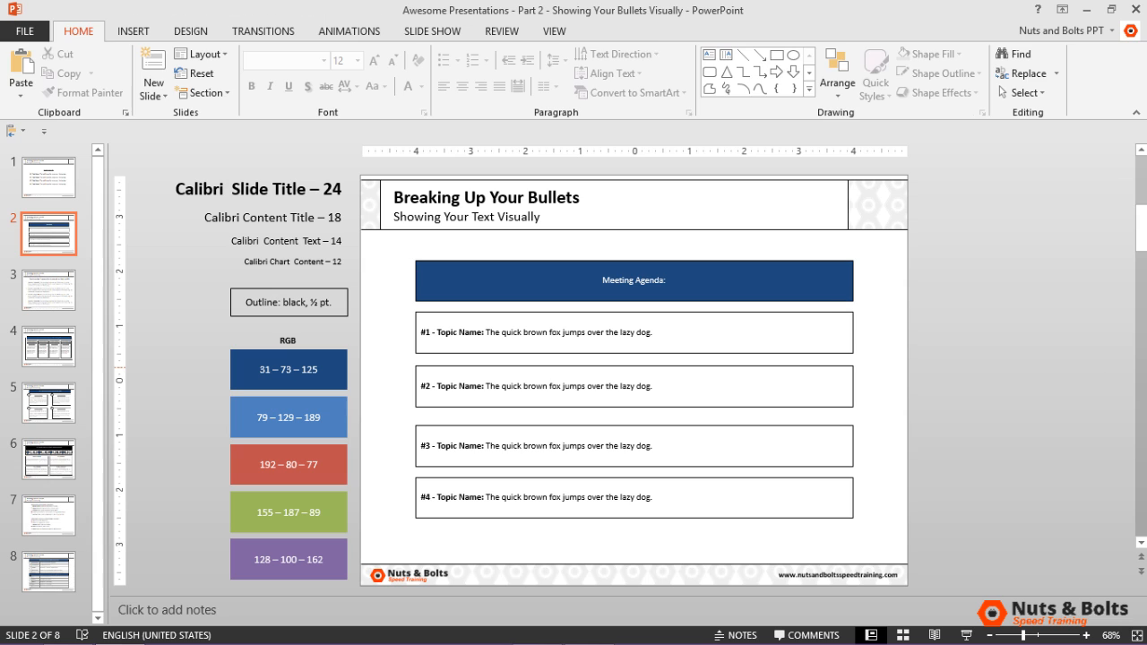
mouse_move(1125, 484)
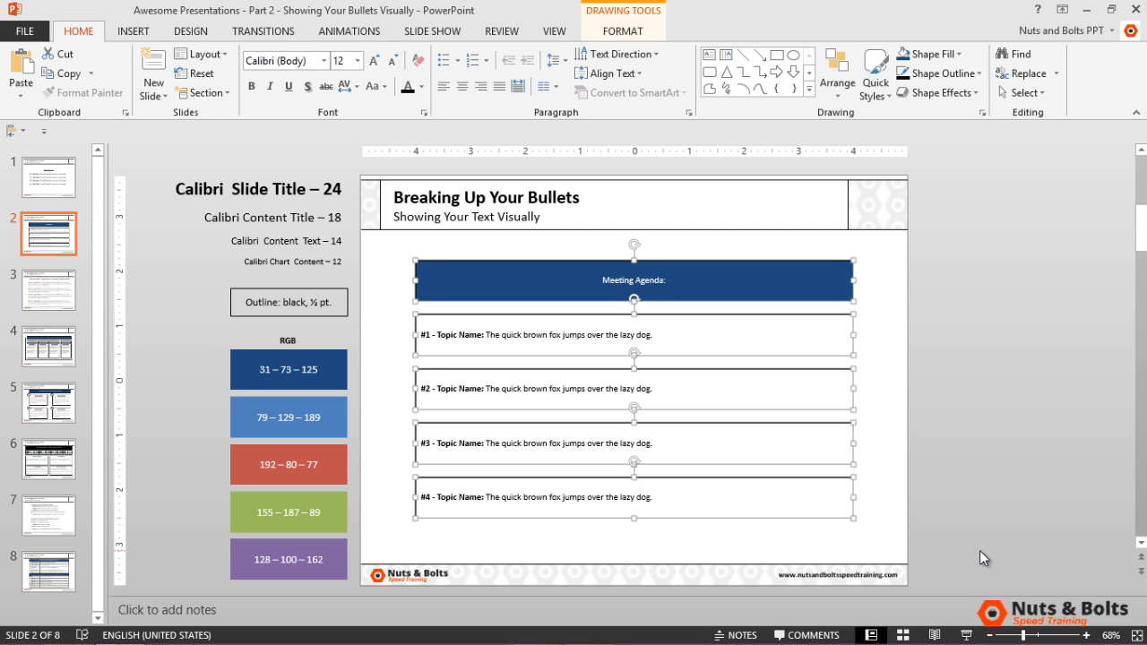
key("F5")
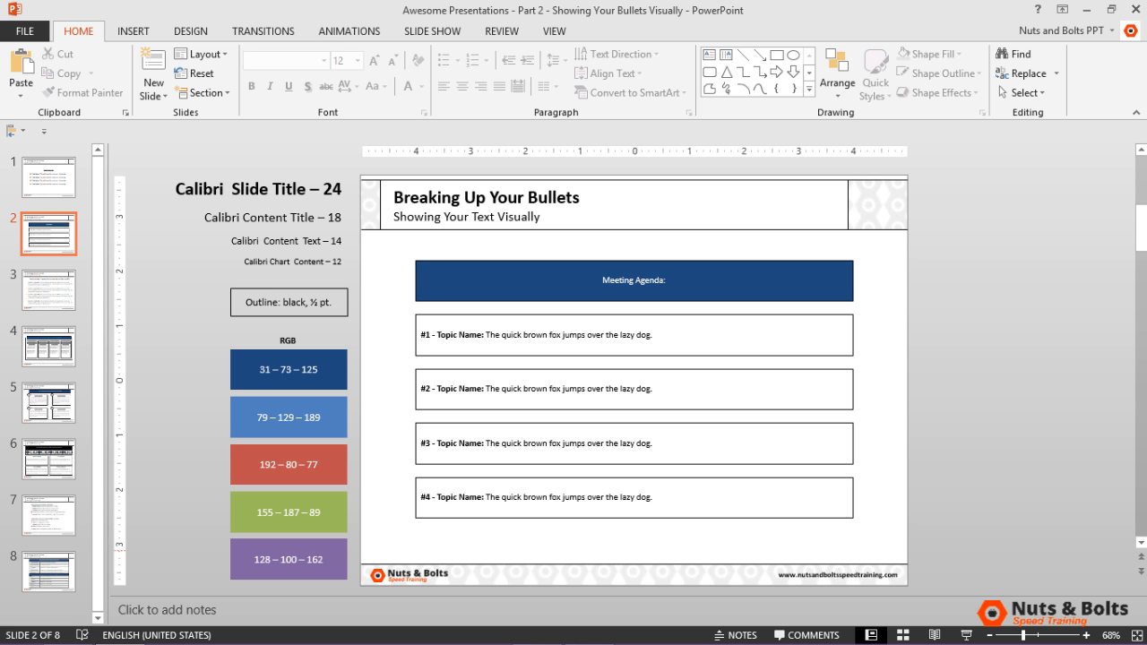
- Number the topic rows' boxes #1–#4 and format the number-box column gray
left_click(634, 443)
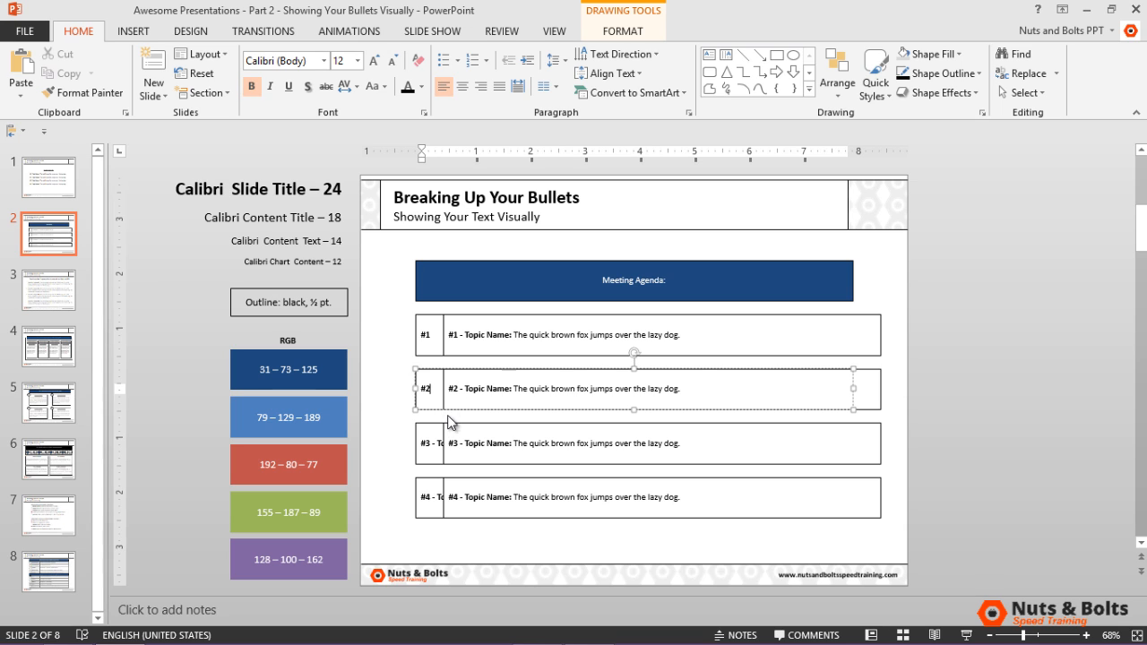
left_click(431, 443)
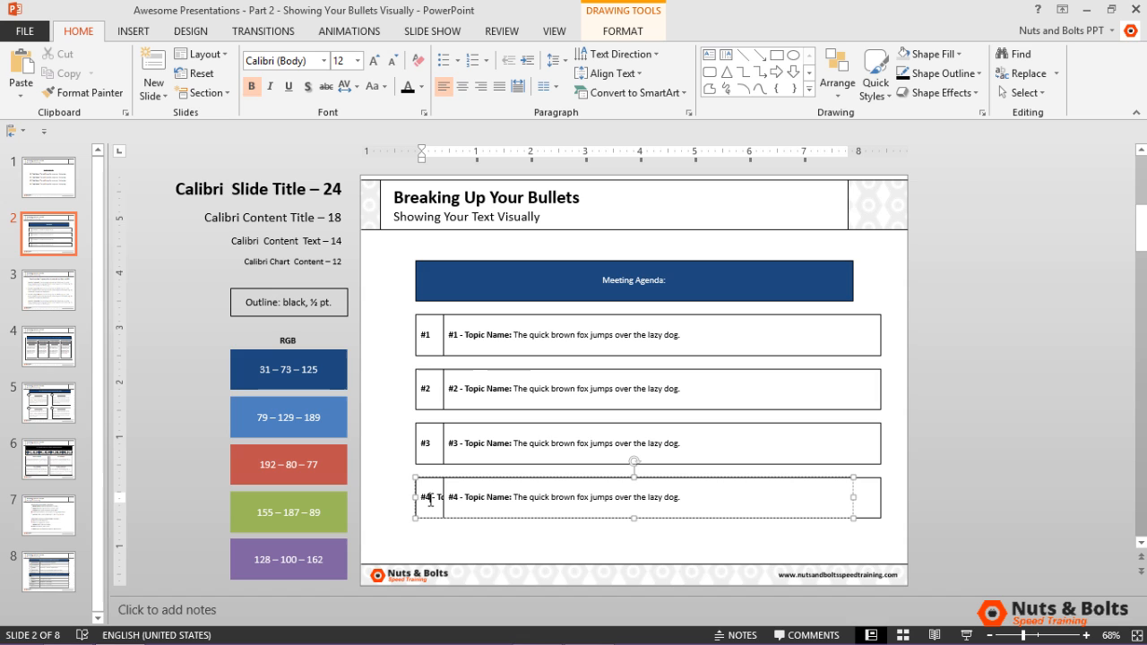
left_click(429, 443)
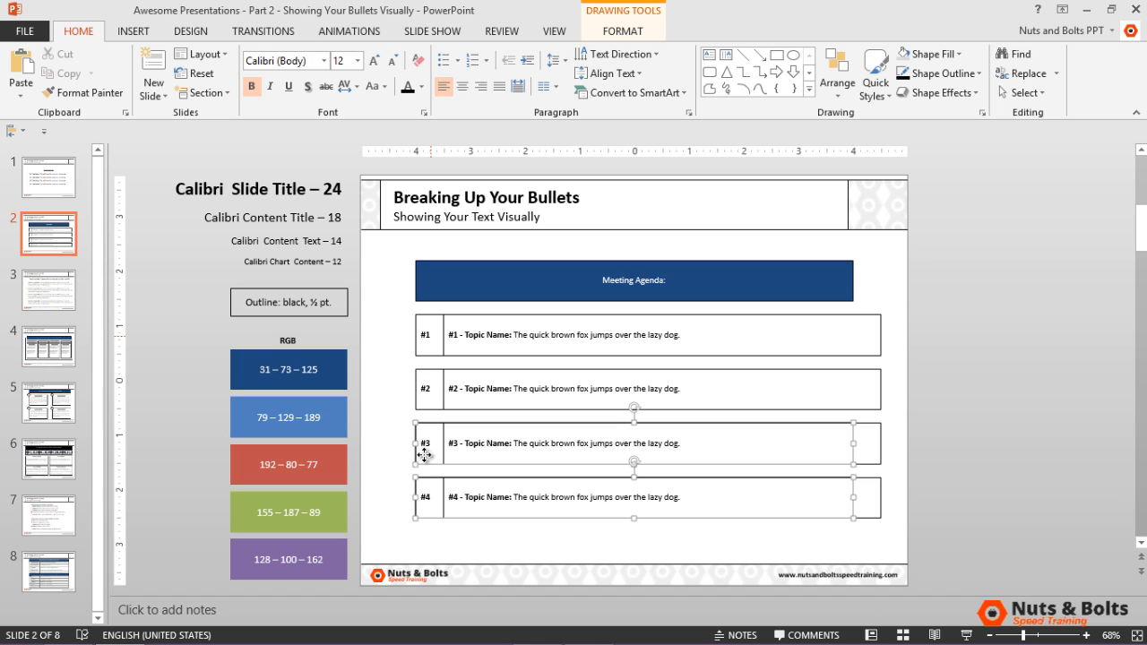
left_click(649, 335)
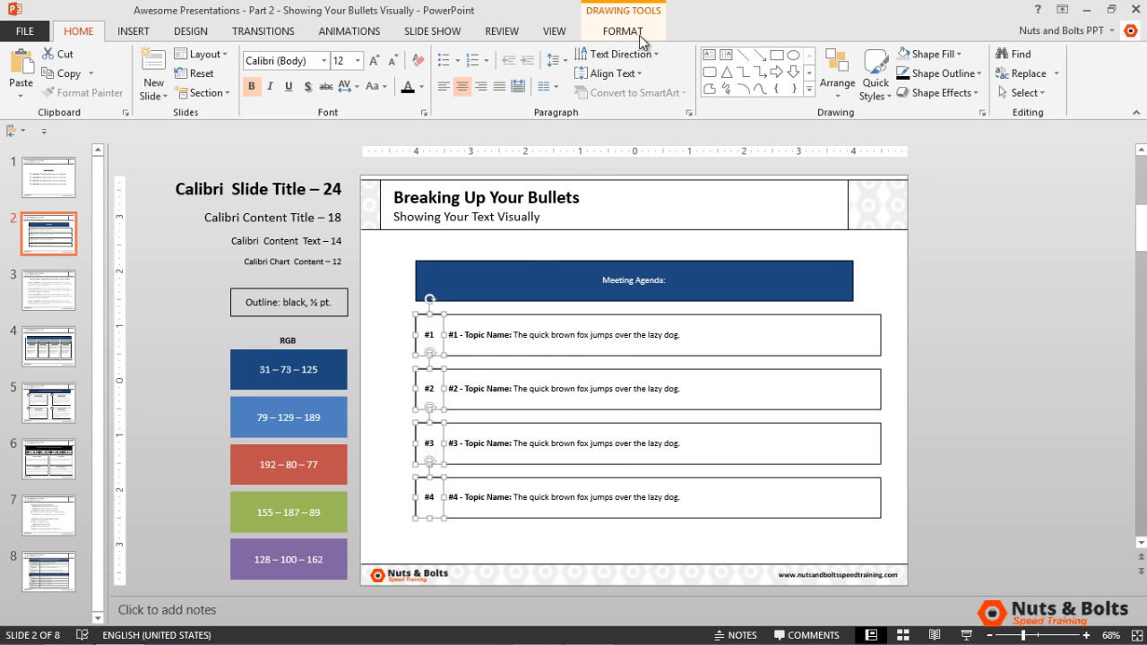
left_click(412, 53)
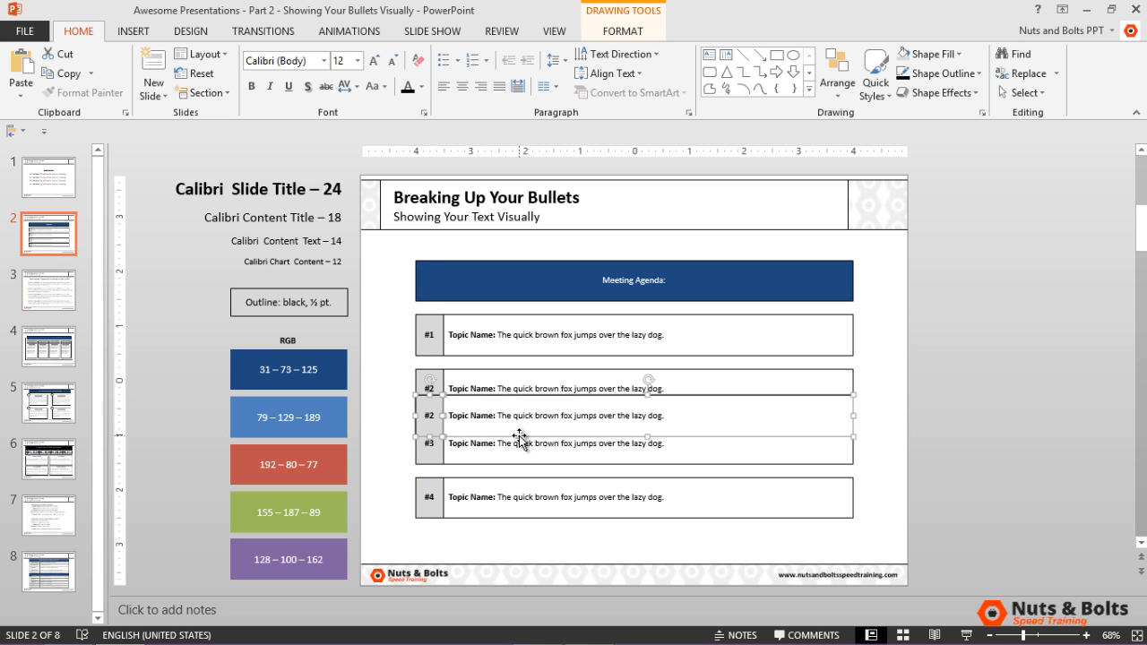
- Distribute the topic rows evenly under the title and renumber the copied row
left_click(876, 547)
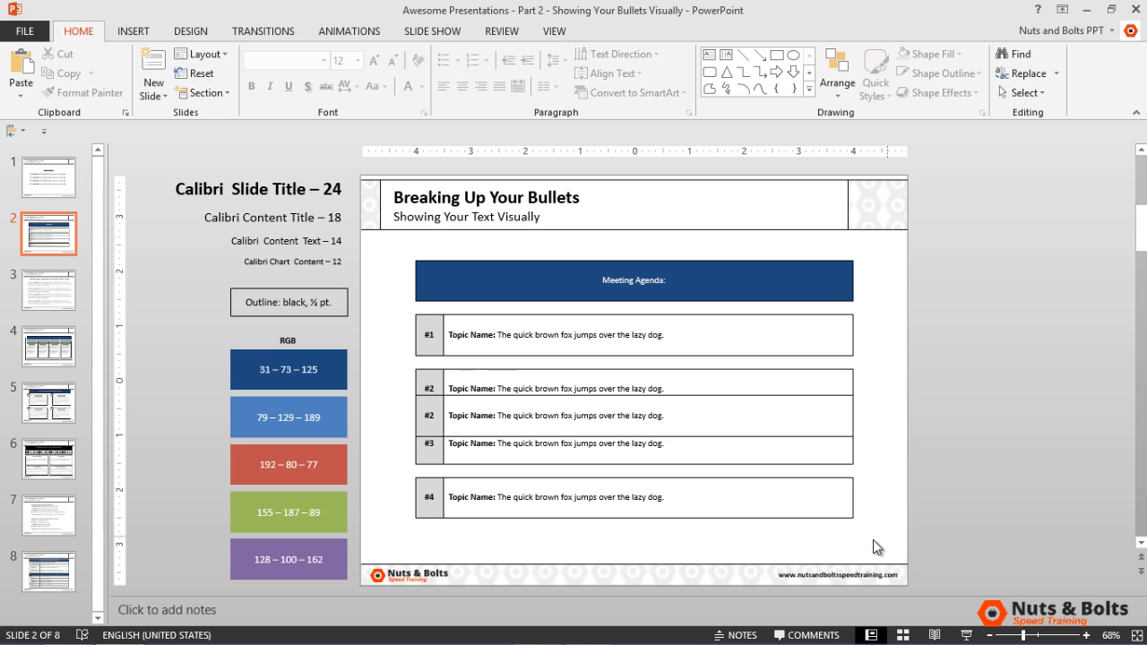
left_click(445, 301)
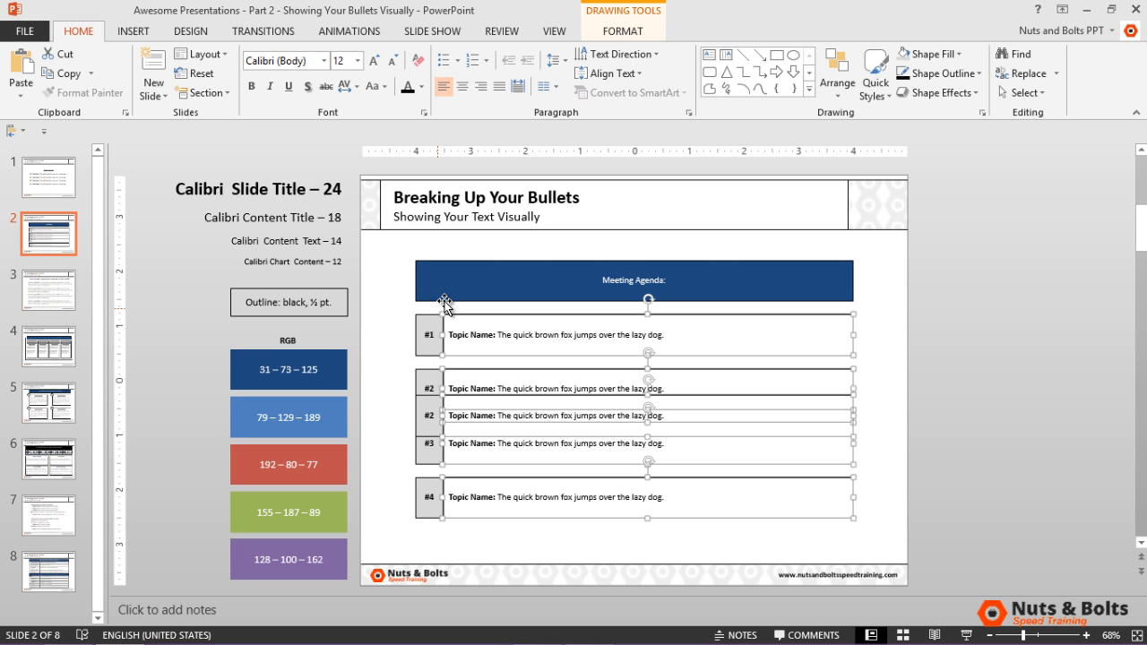
left_click(635, 280)
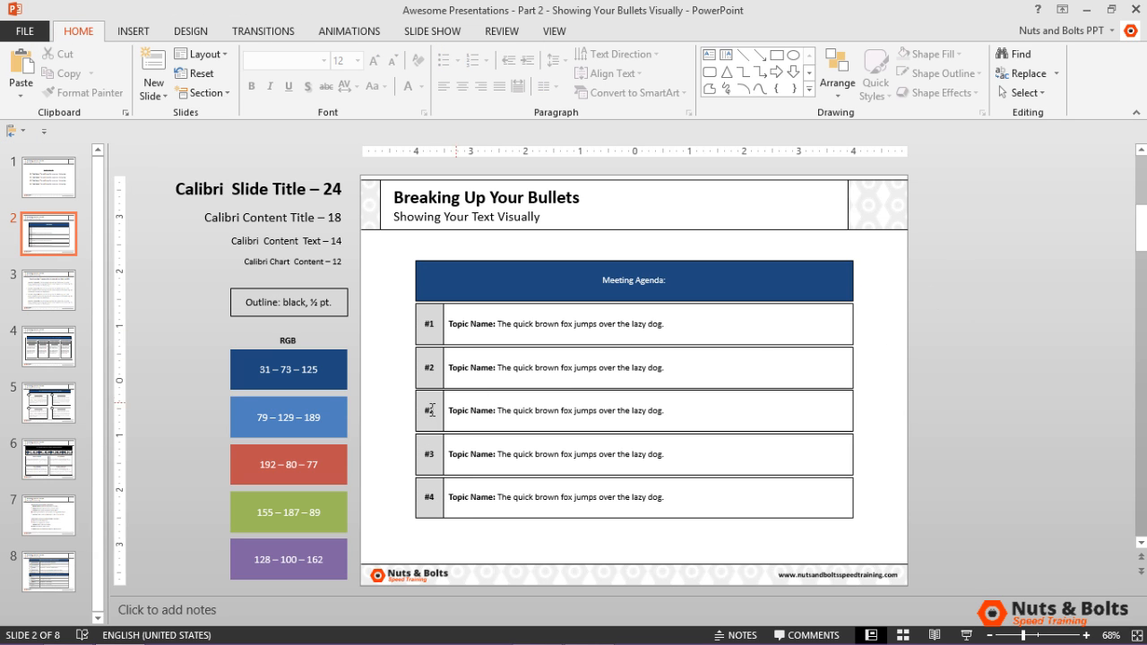
left_click(430, 409)
type("3")
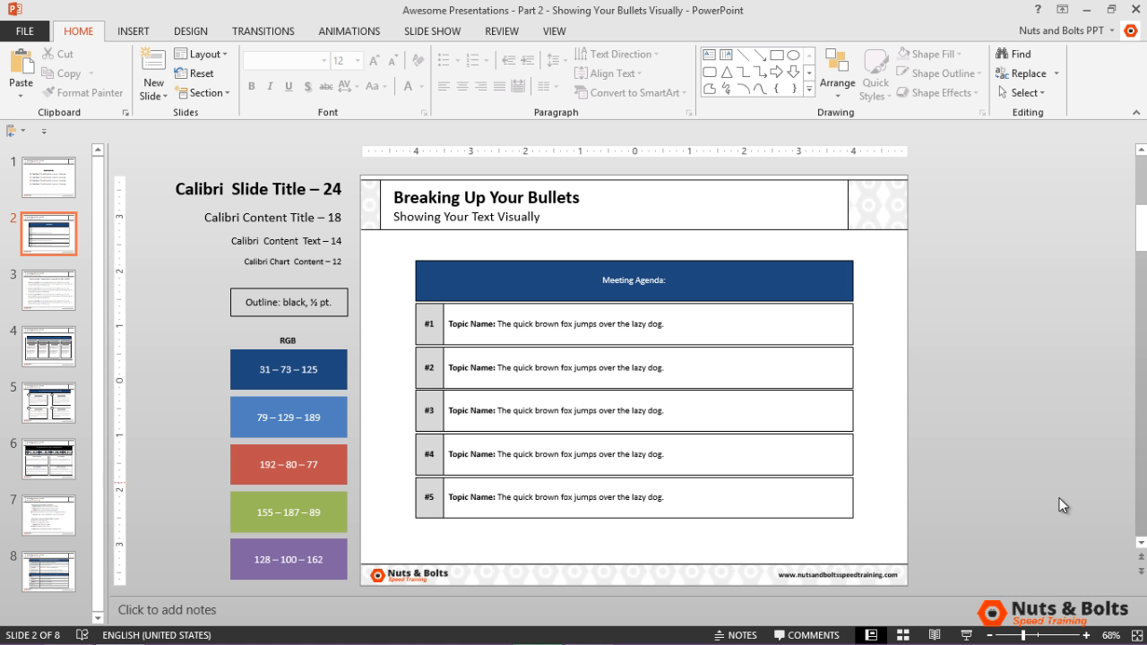
- Narrow all rows to half width and duplicate the list beside it
left_click(430, 322)
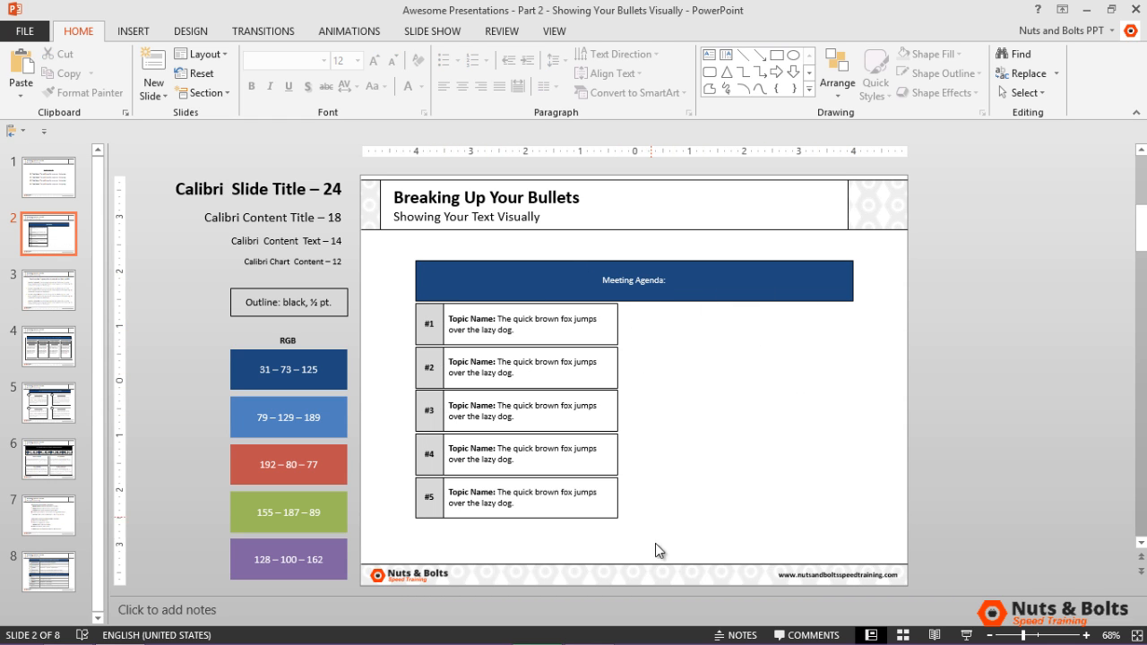
left_click(529, 323)
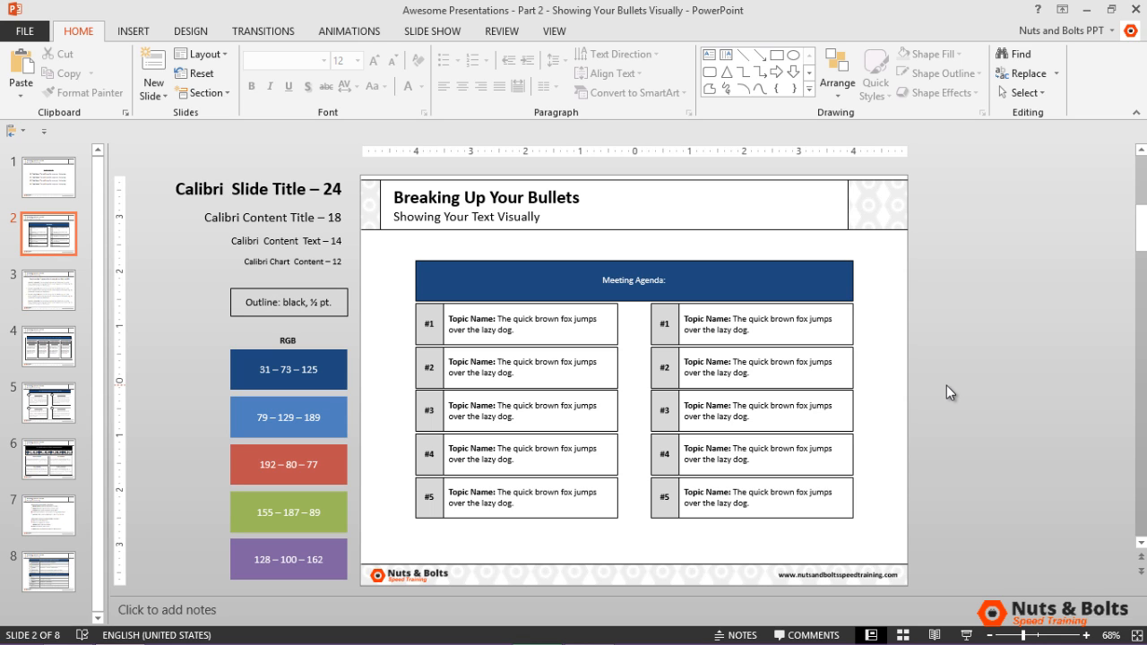
mouse_move(925, 359)
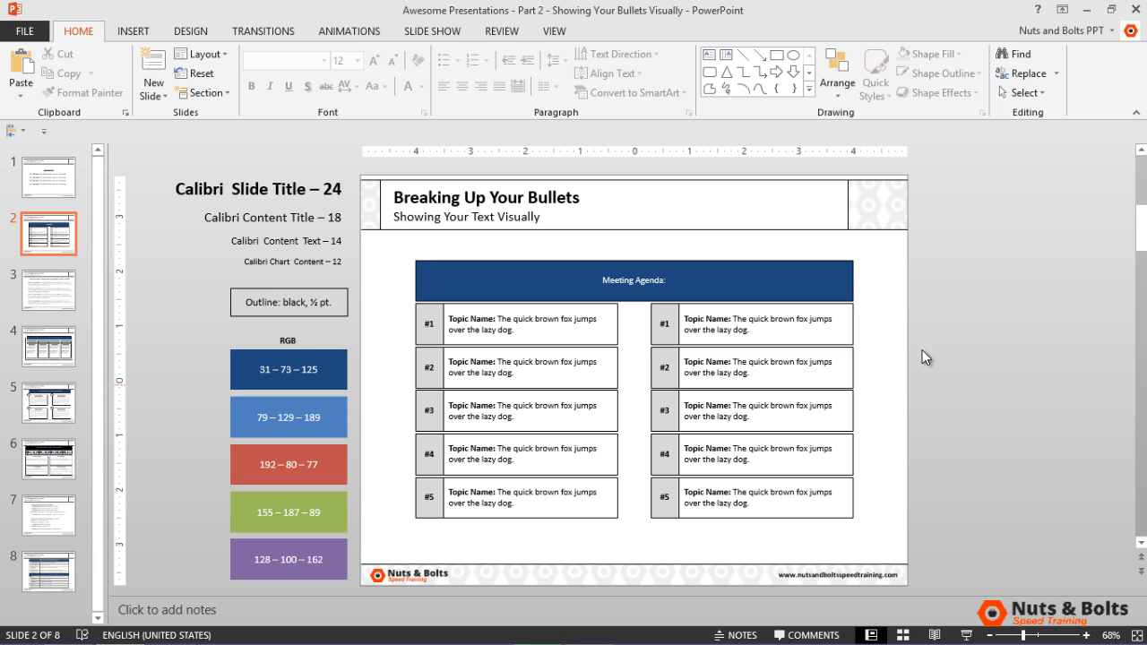
- Shrink the title bar to the left list, copy it right as 'Afternoon Meeting Agenda:' and bring up its fill colours
left_click(635, 280)
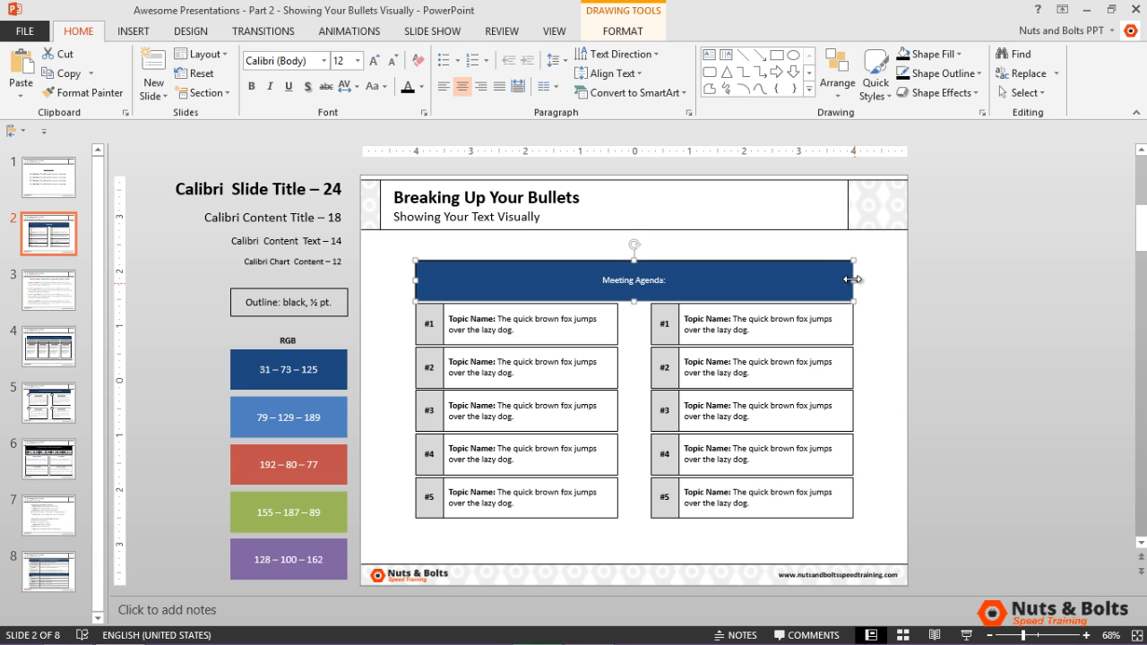
left_click_drag(854, 280, 618, 280)
type("Morning ")
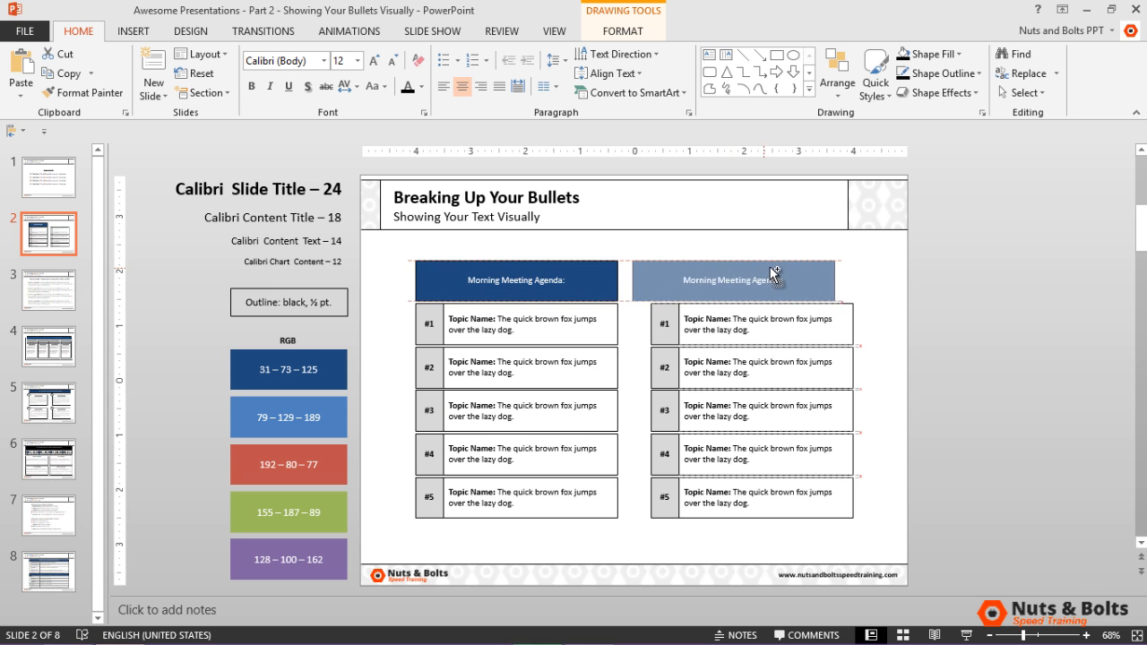
double_click(751, 280)
type("Afternoo")
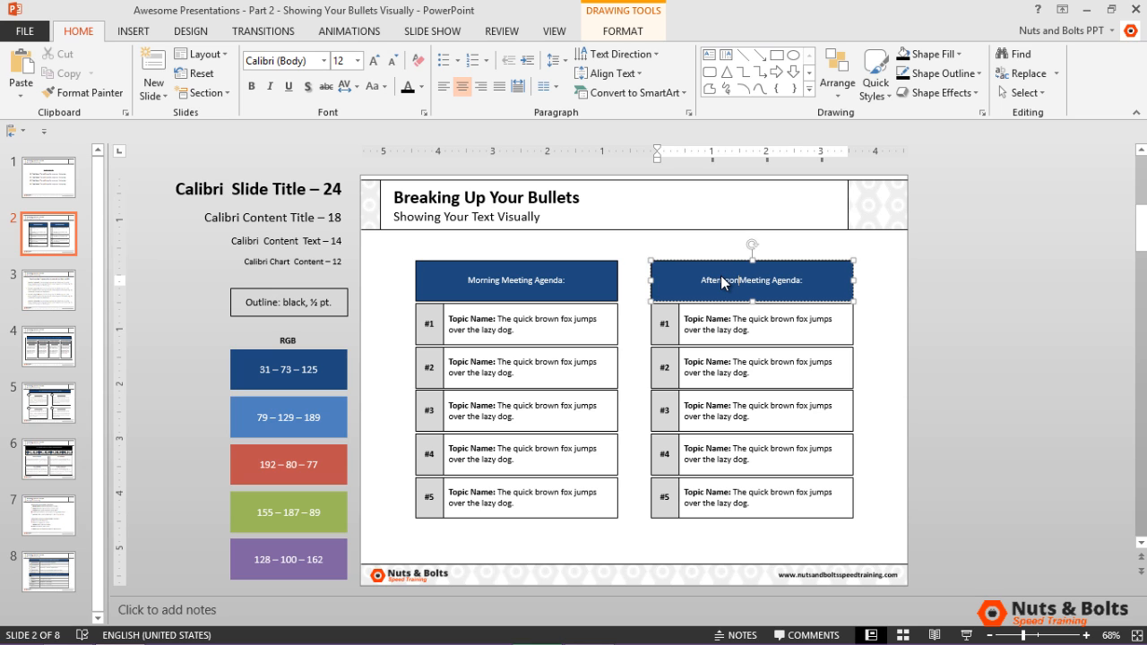
left_click(624, 31)
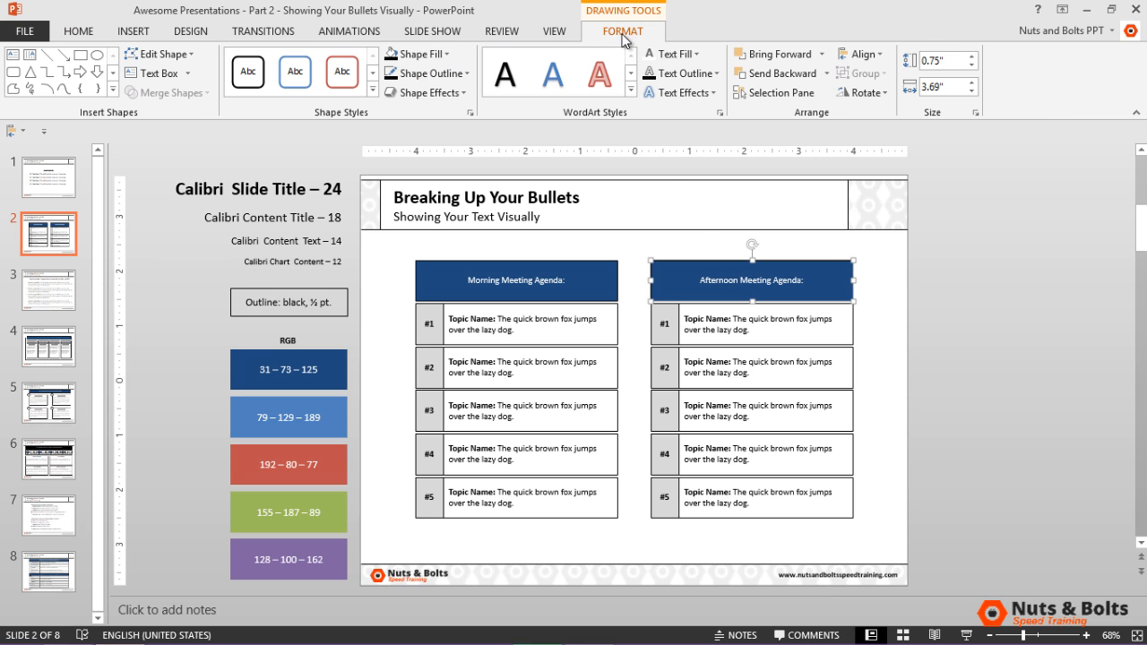
left_click(416, 54)
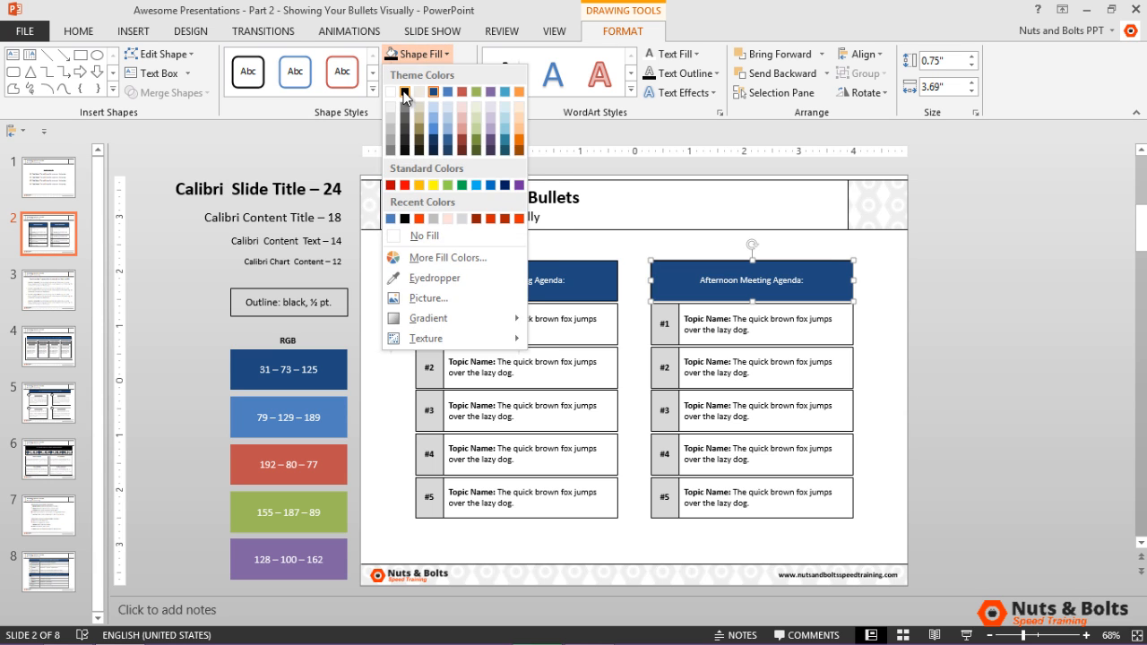